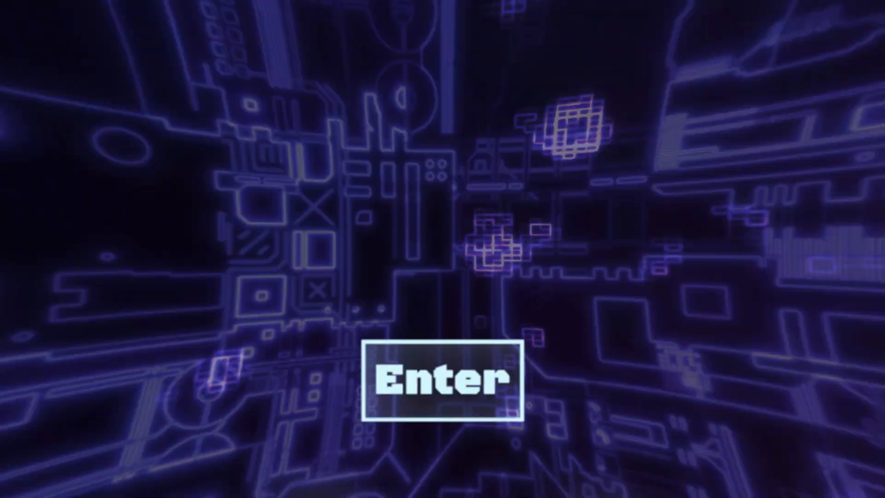
Enter the site from the landing screen, then continue past the Aug 30 2023 screen
left_click(442, 380)
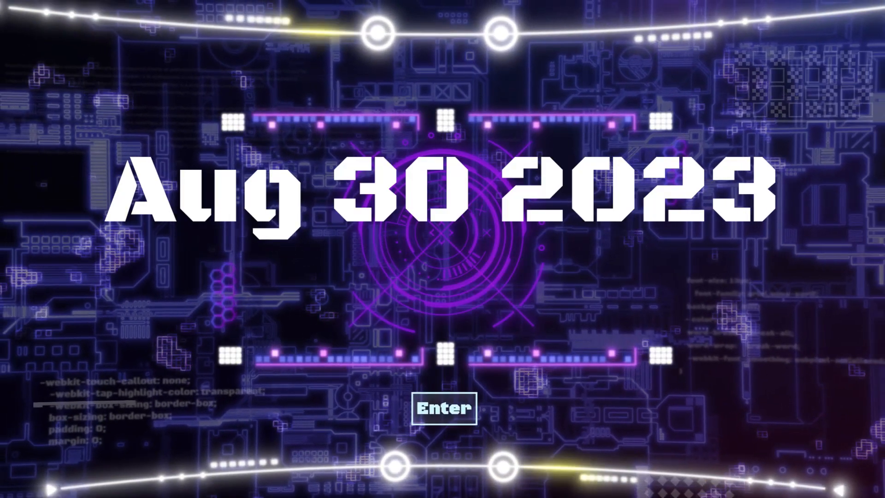
left_click(445, 408)
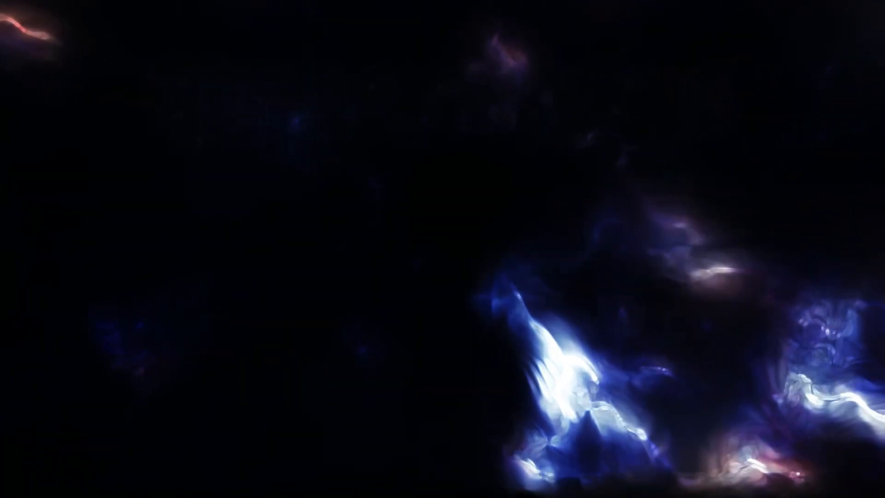